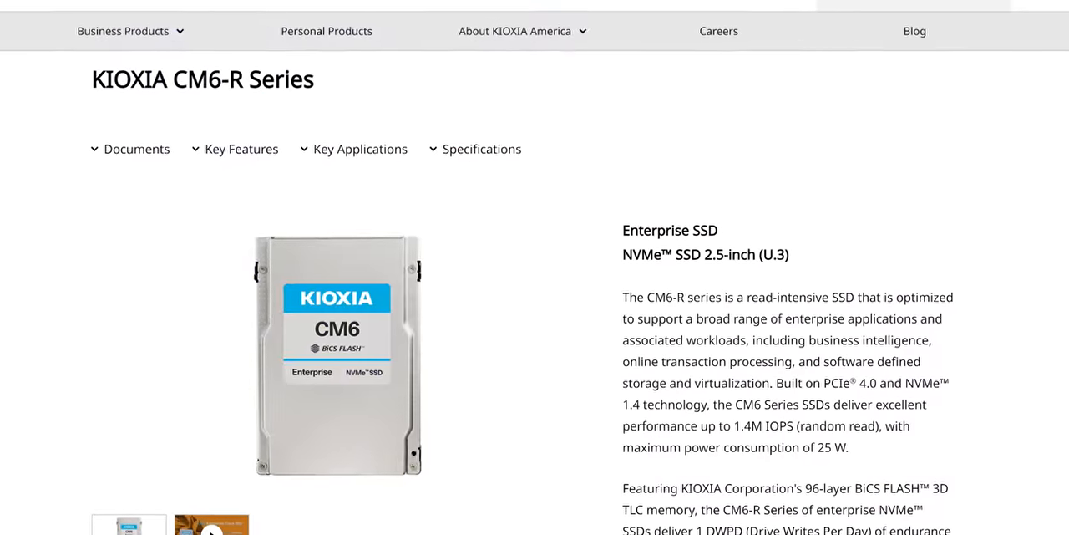
{"action": "scroll", "scroll_direction": "down", "scroll_amount": 3}
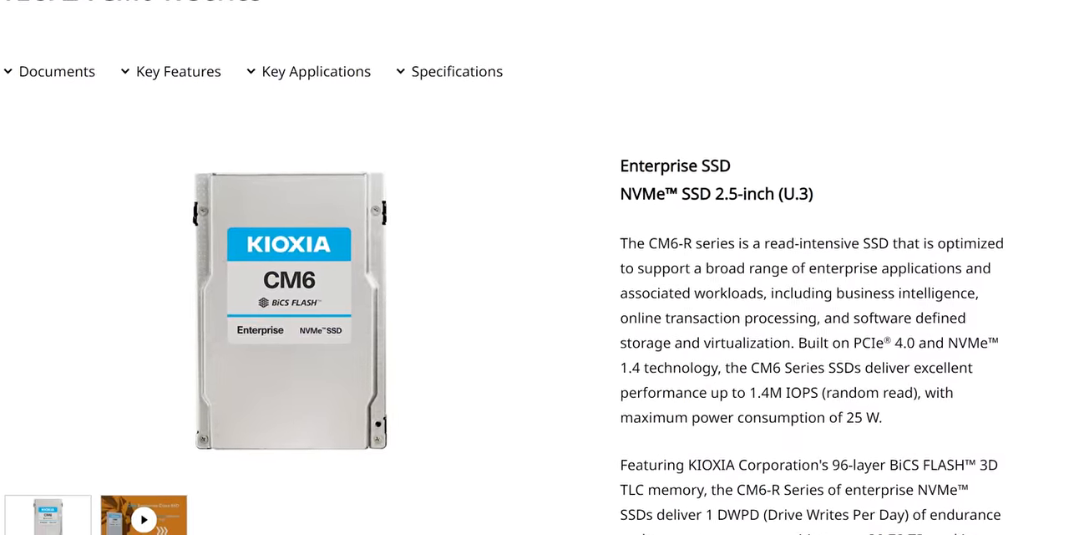